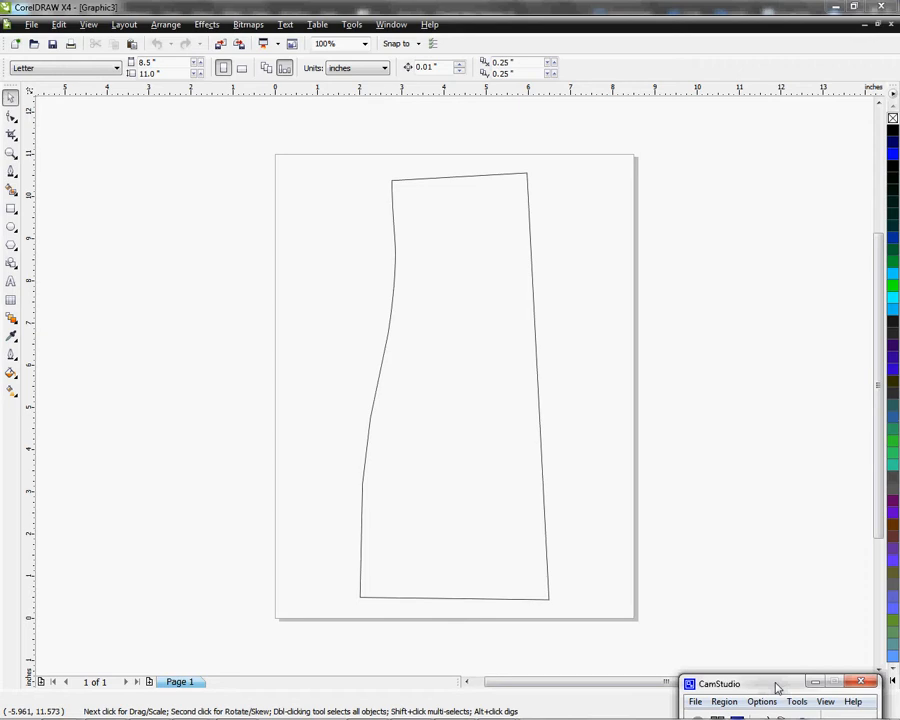
pyautogui.moveTo(644, 472)
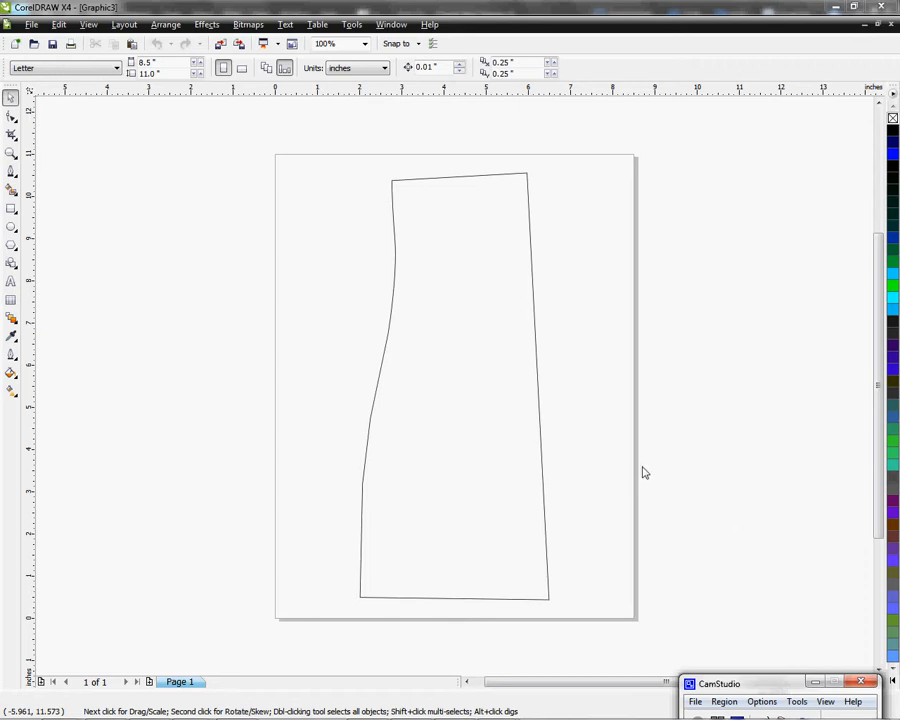
pyautogui.moveTo(548, 552)
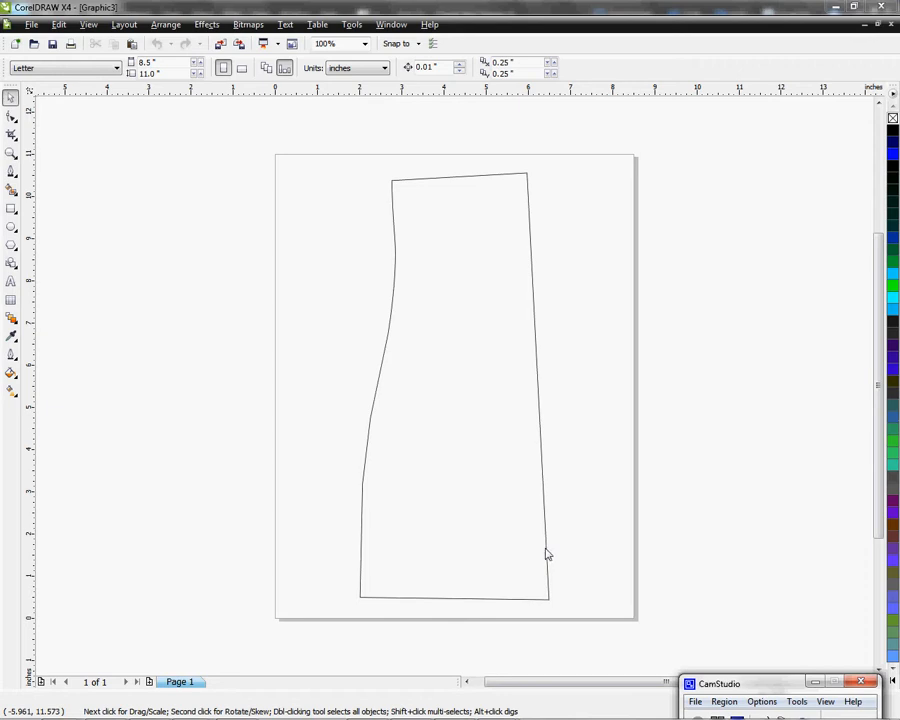
pyautogui.moveTo(544, 548)
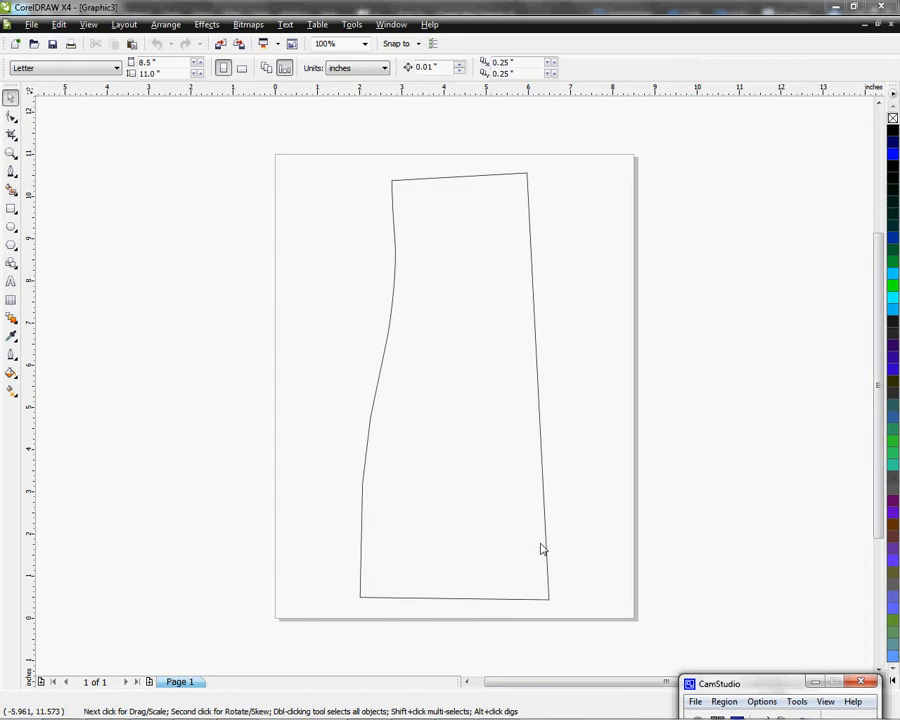
pyautogui.moveTo(532, 548)
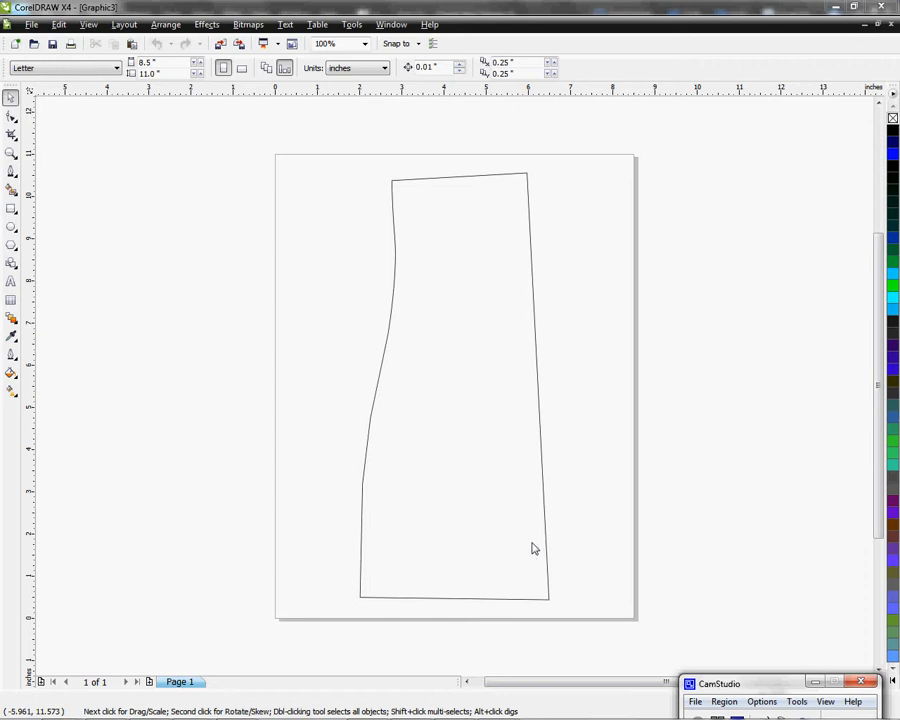
pyautogui.moveTo(540, 428)
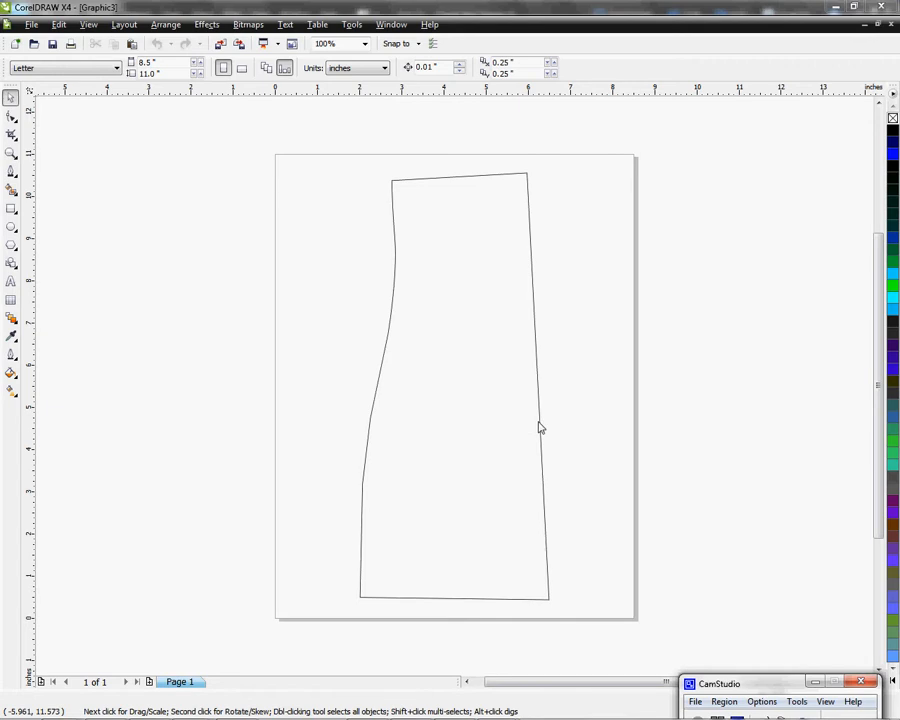
pyautogui.moveTo(360, 374)
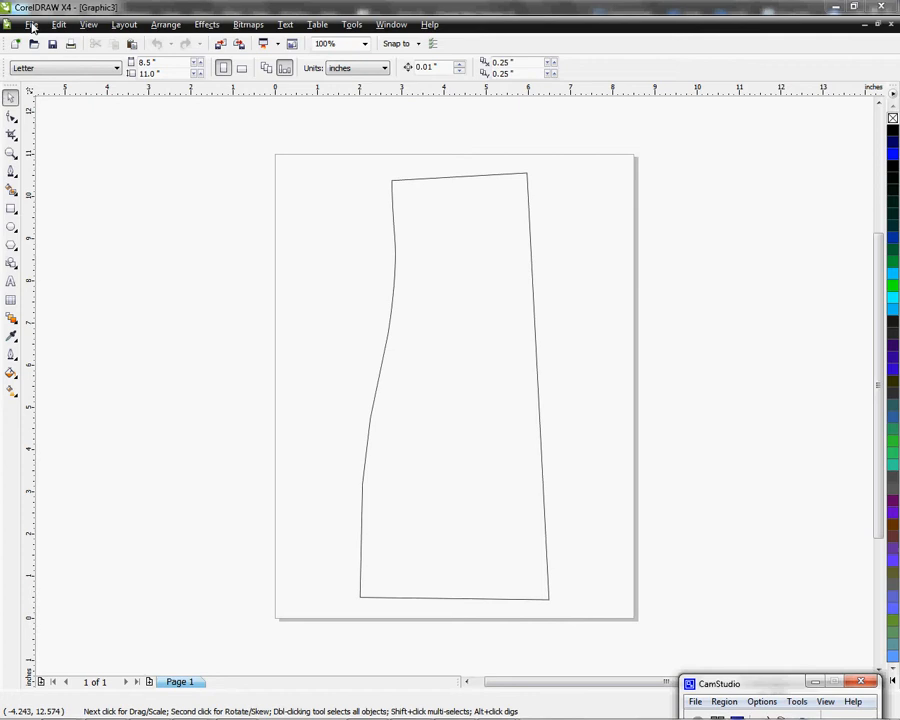
# - Bring up the Publish To PDF dialog from the File menu
pyautogui.click(32, 24)
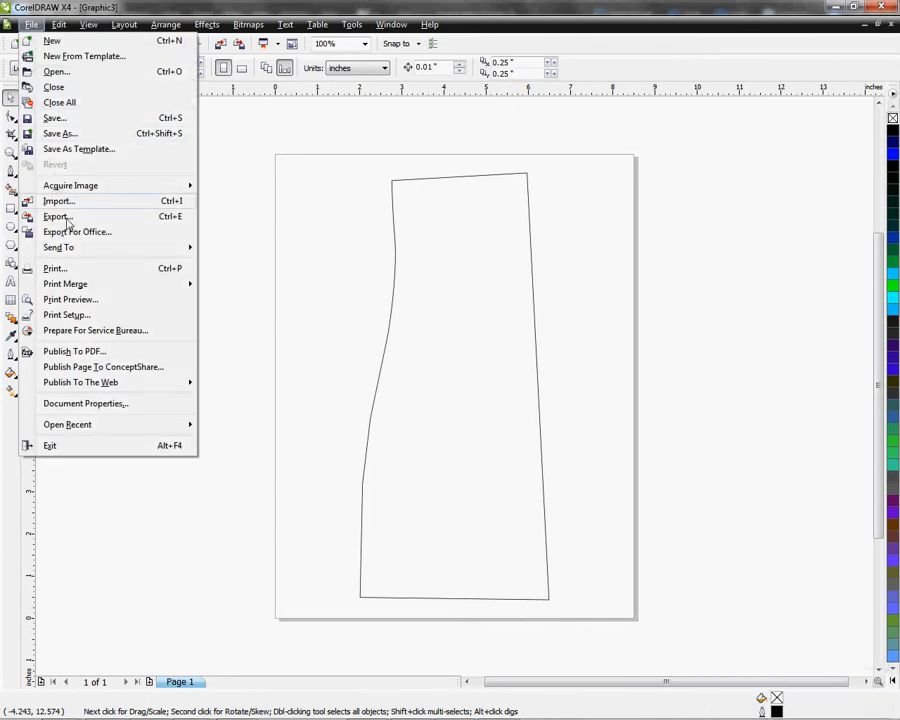
pyautogui.click(72, 352)
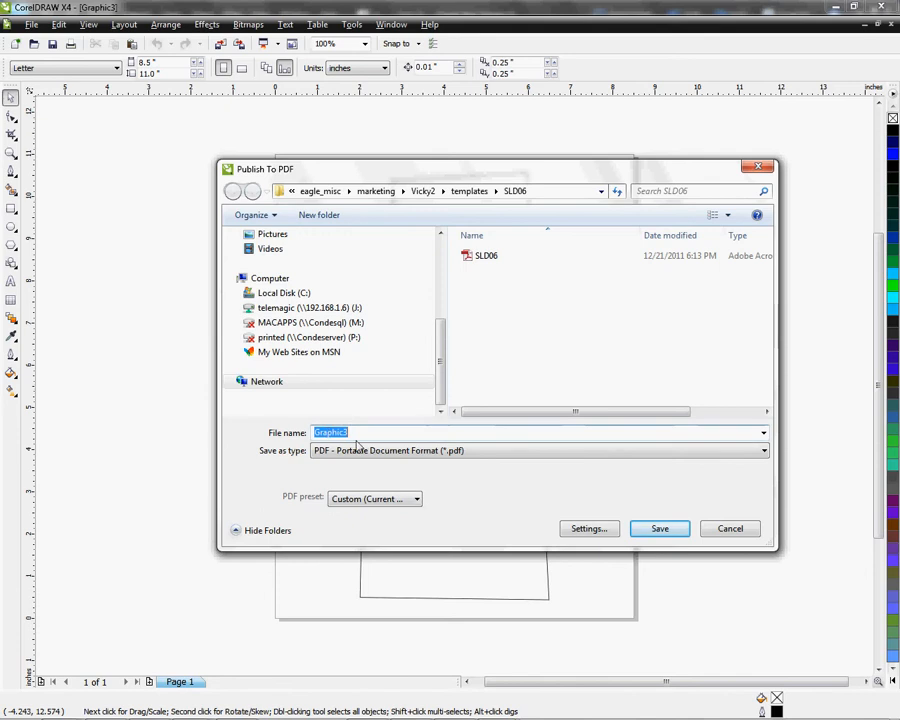
# - Name the export SLD06 and select the existing SLD06.pdf as the target file
pyautogui.write('SLD')
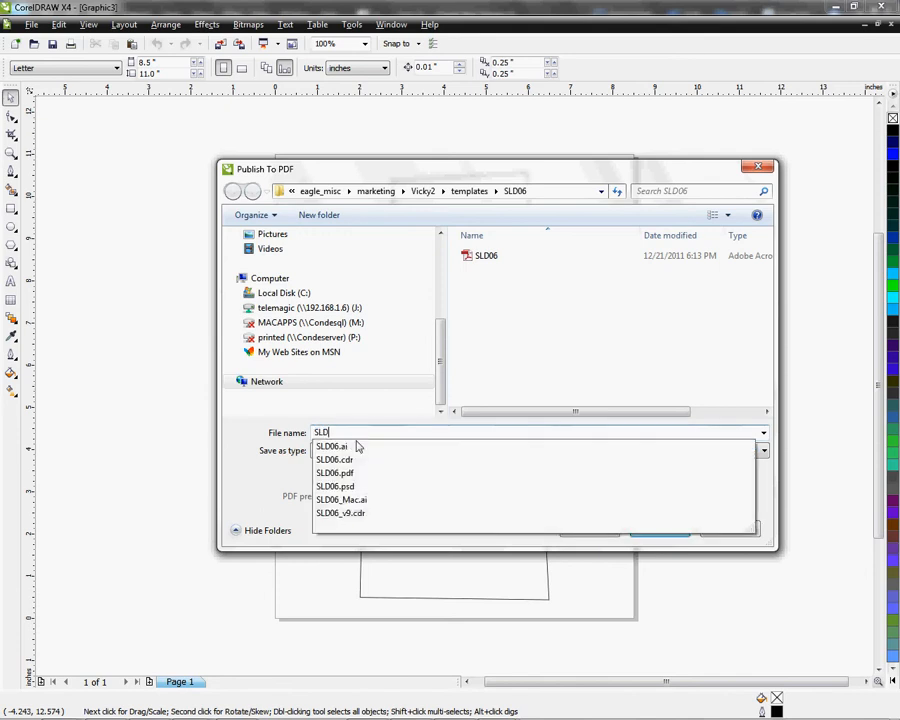
pyautogui.write('0')
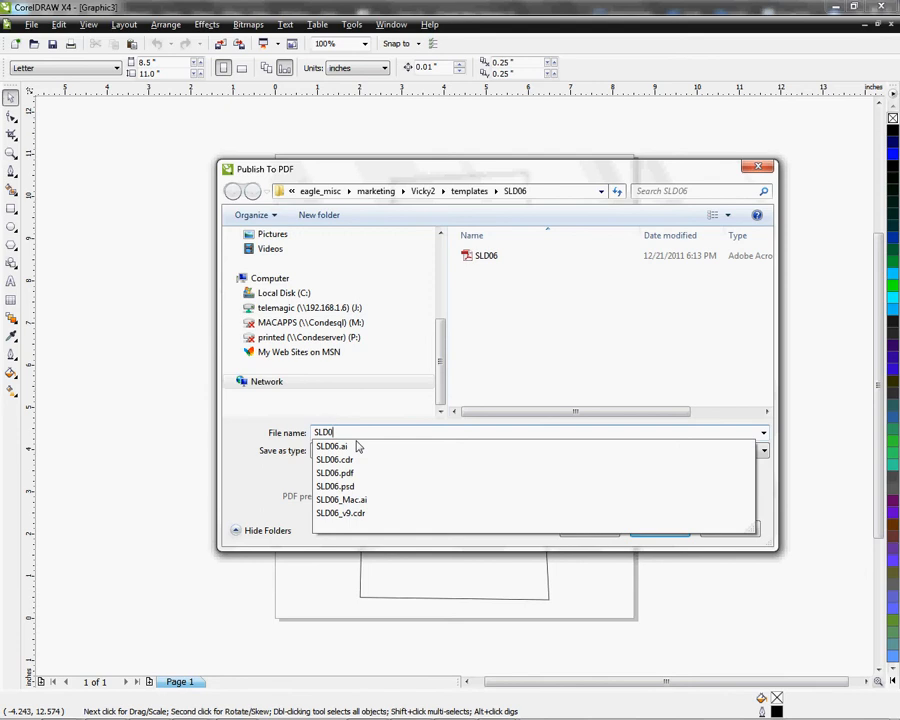
pyautogui.write('6')
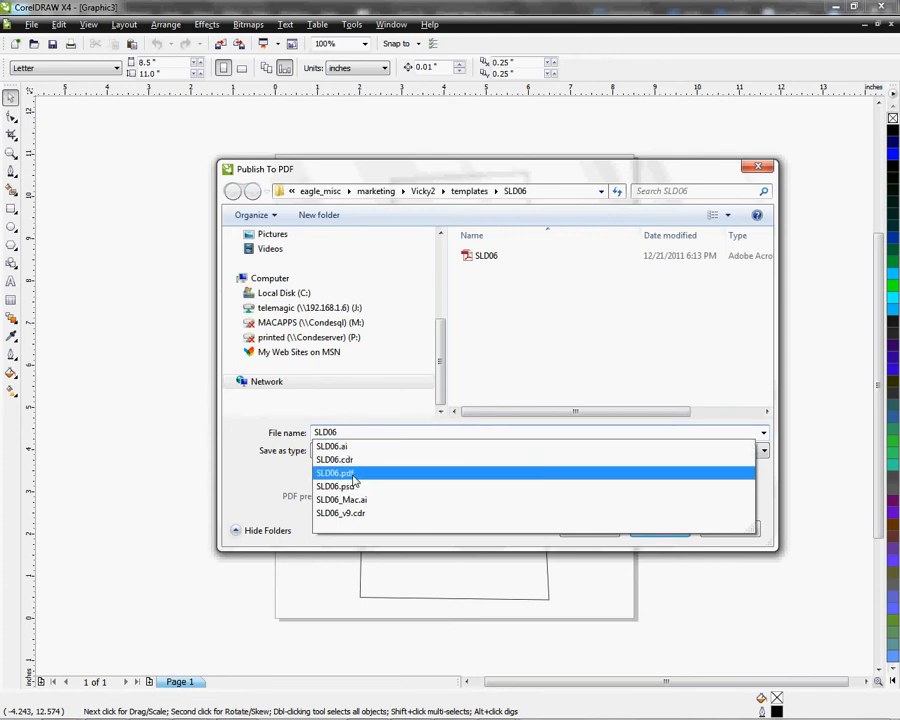
pyautogui.click(336, 472)
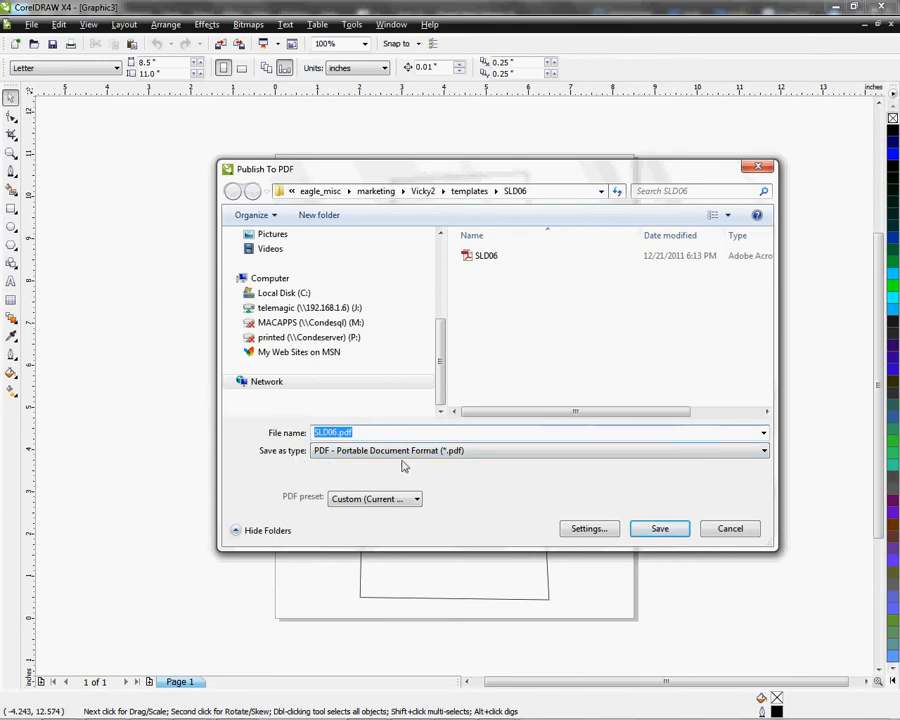
pyautogui.moveTo(498, 466)
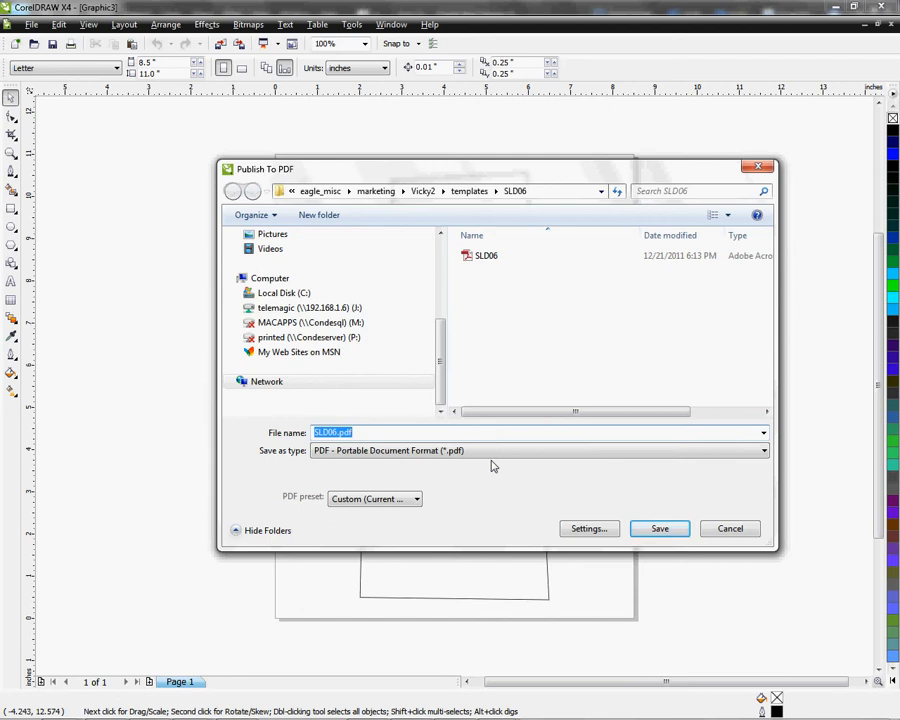
pyautogui.moveTo(496, 466)
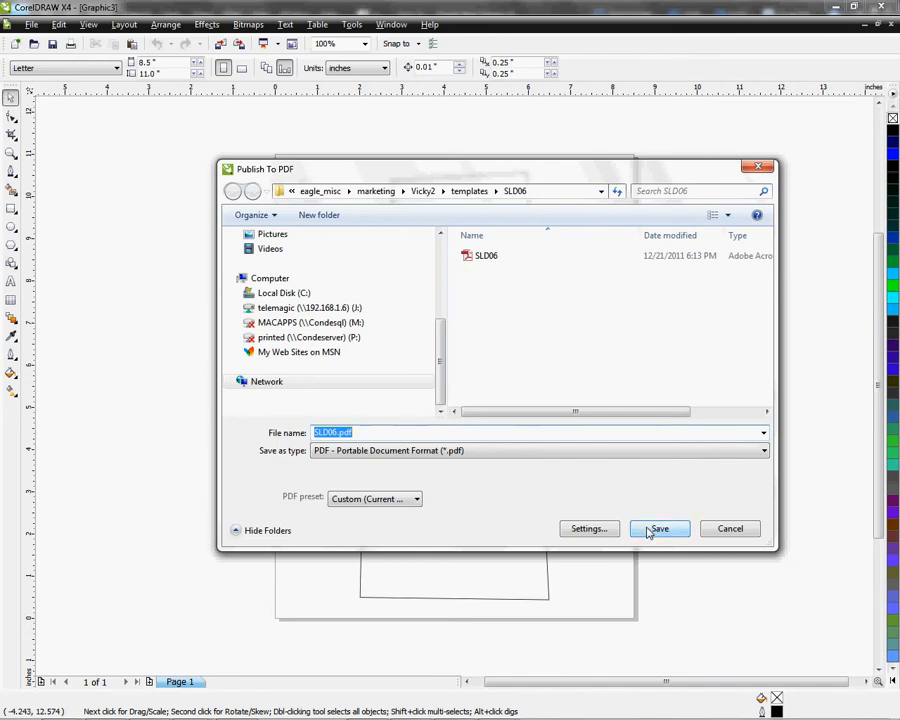
# - Save the PDF as SLD06.pdf, confirming replacement of the existing file
pyautogui.click(660, 528)
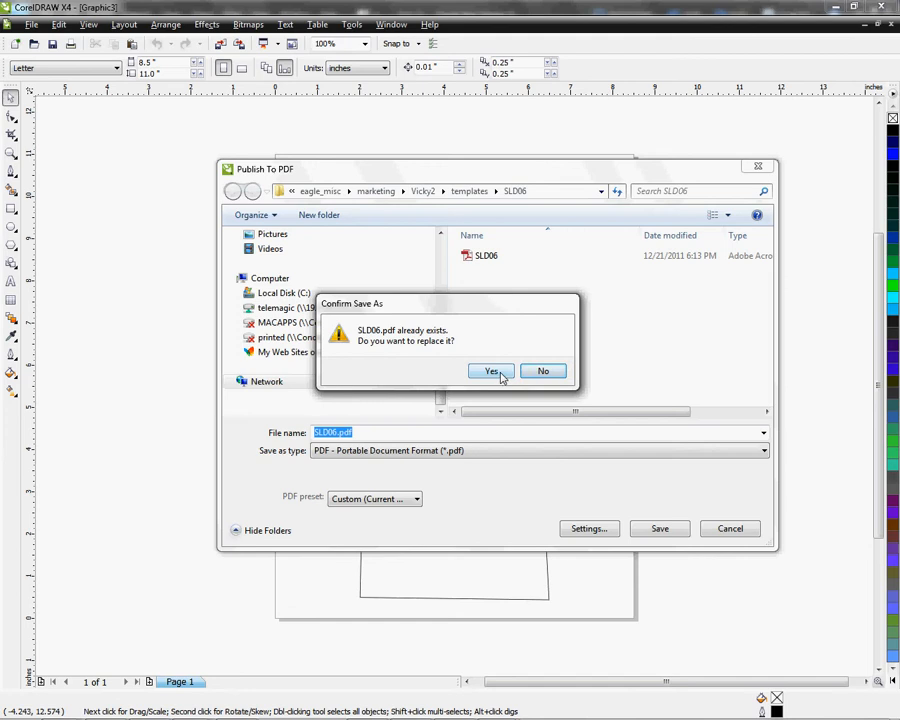
pyautogui.click(492, 370)
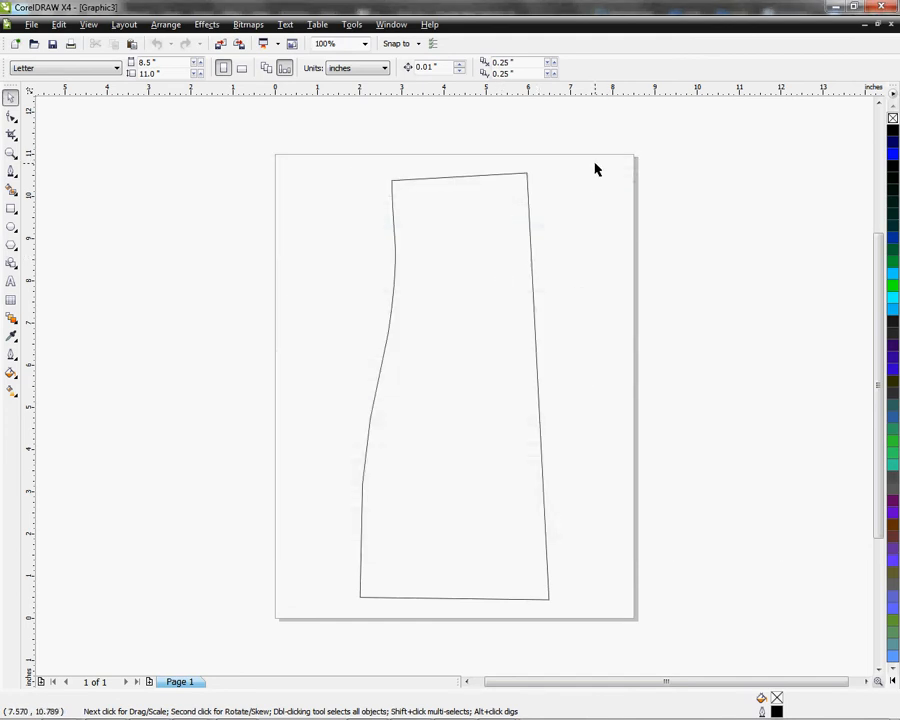
pyautogui.moveTo(332, 160)
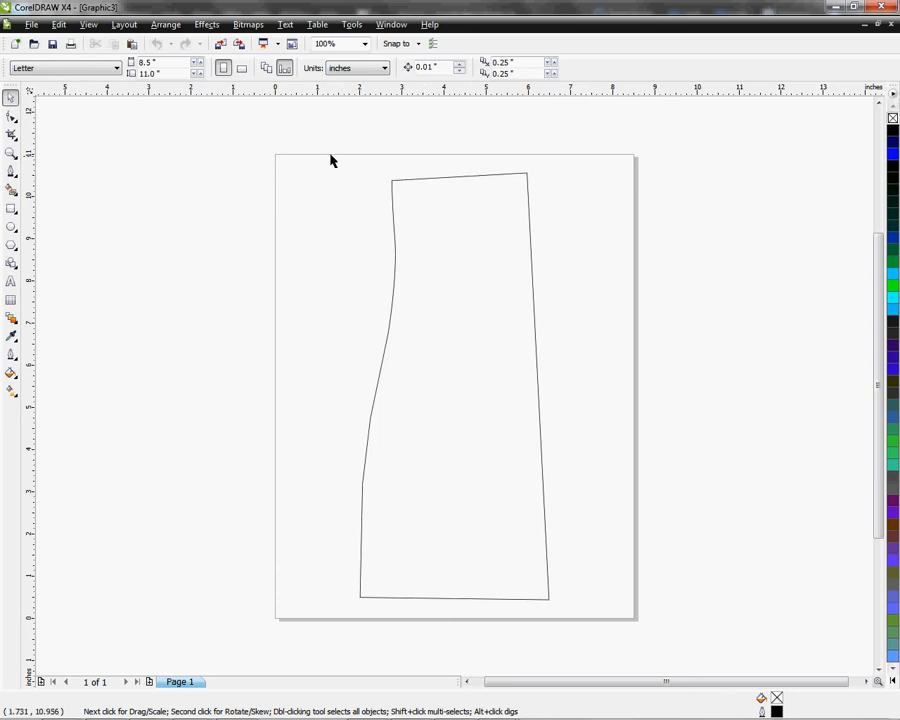
# - Reopen the Publish To PDF dialog on the SLD06 folder
pyautogui.click(32, 24)
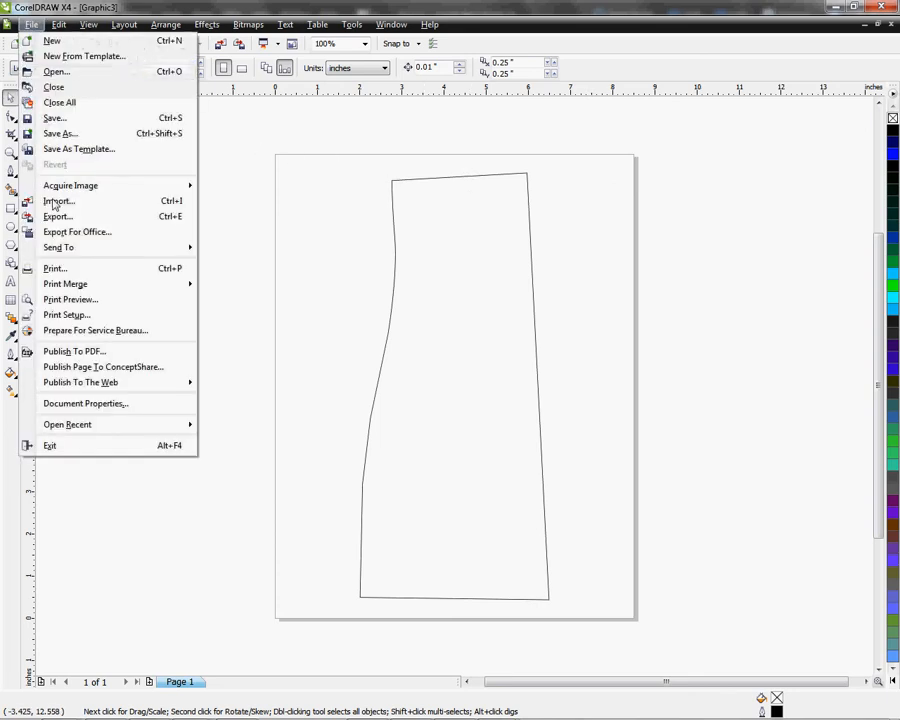
pyautogui.moveTo(74, 352)
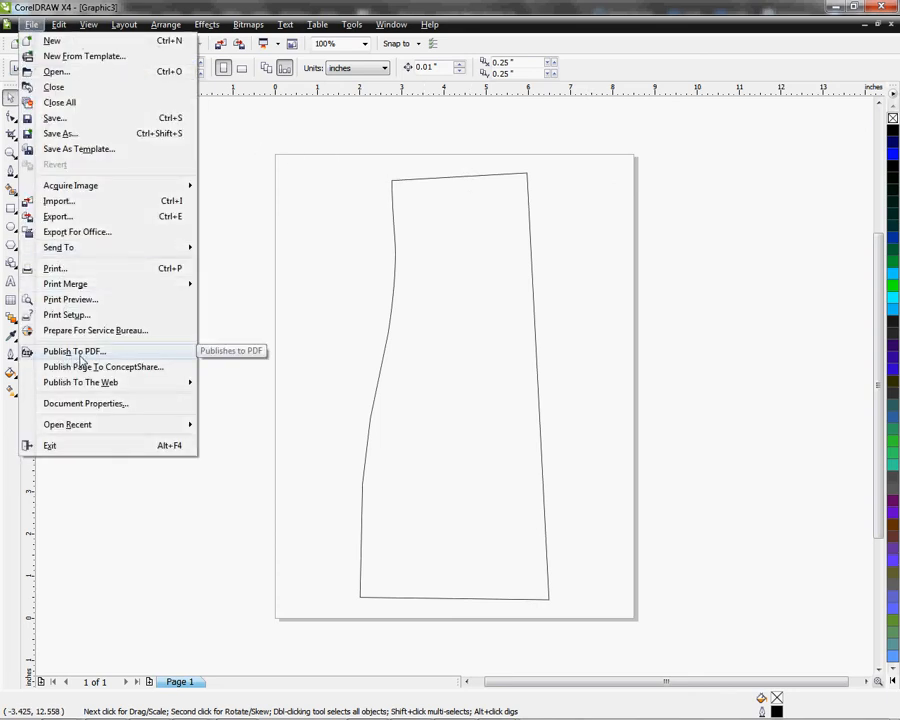
pyautogui.click(72, 352)
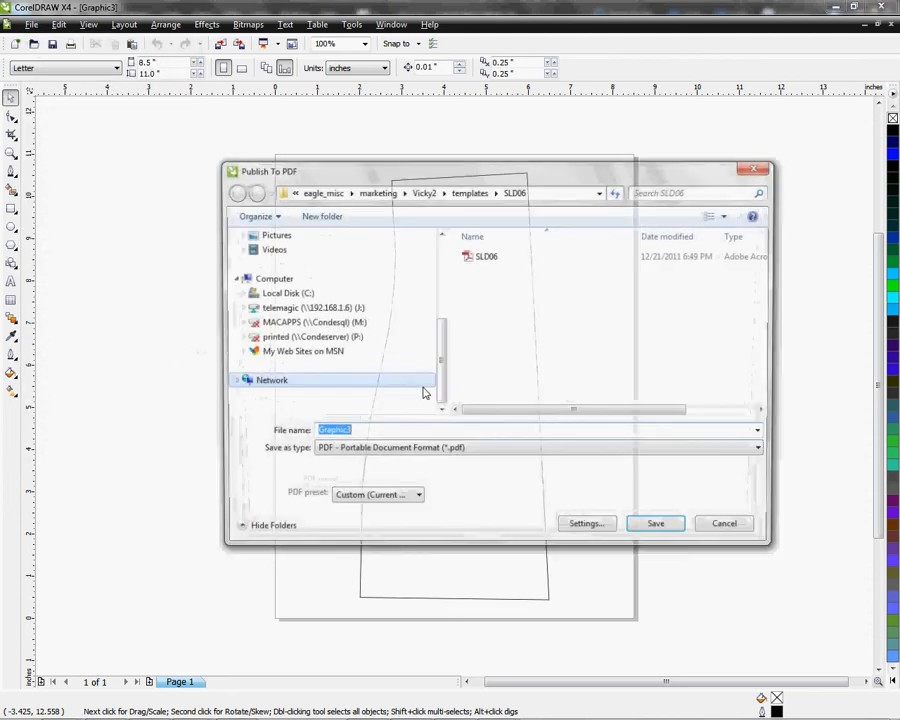